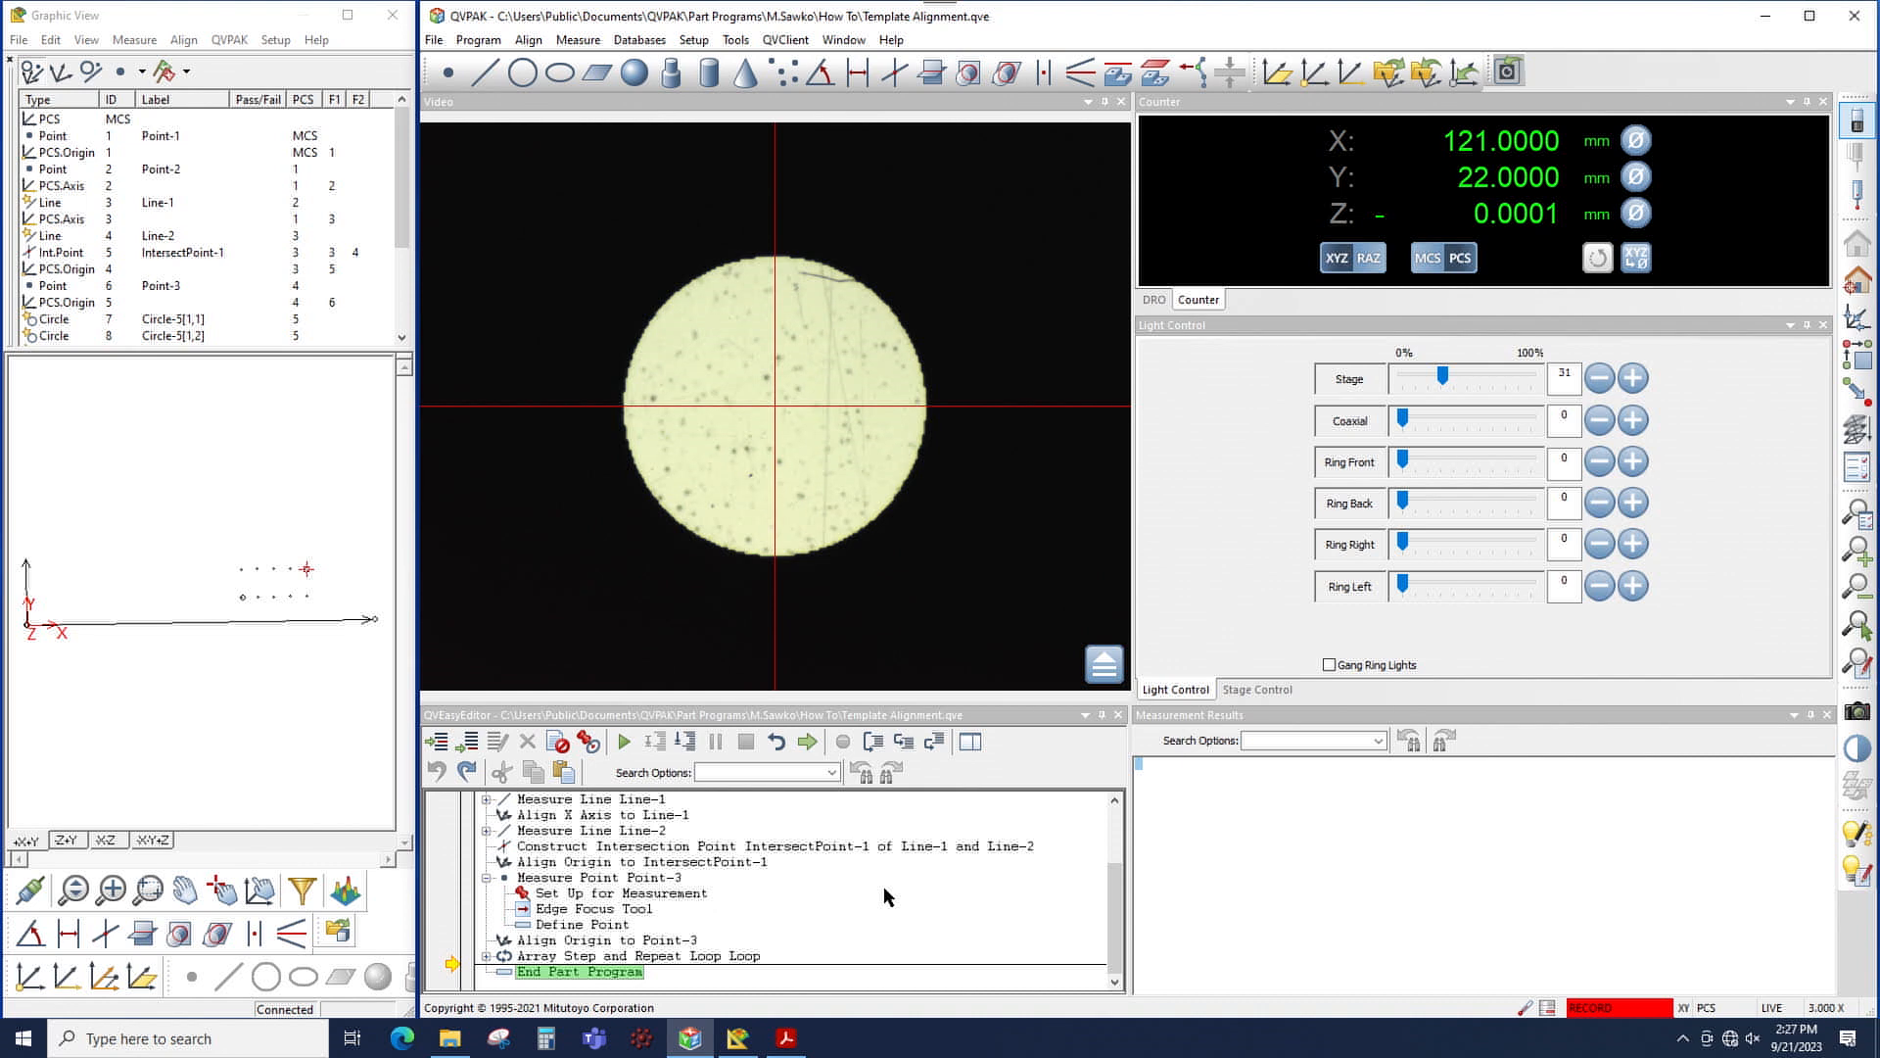
Start an Export Features setup from the Databases menu.
{"action": "left_click", "coordinate": [639, 39]}
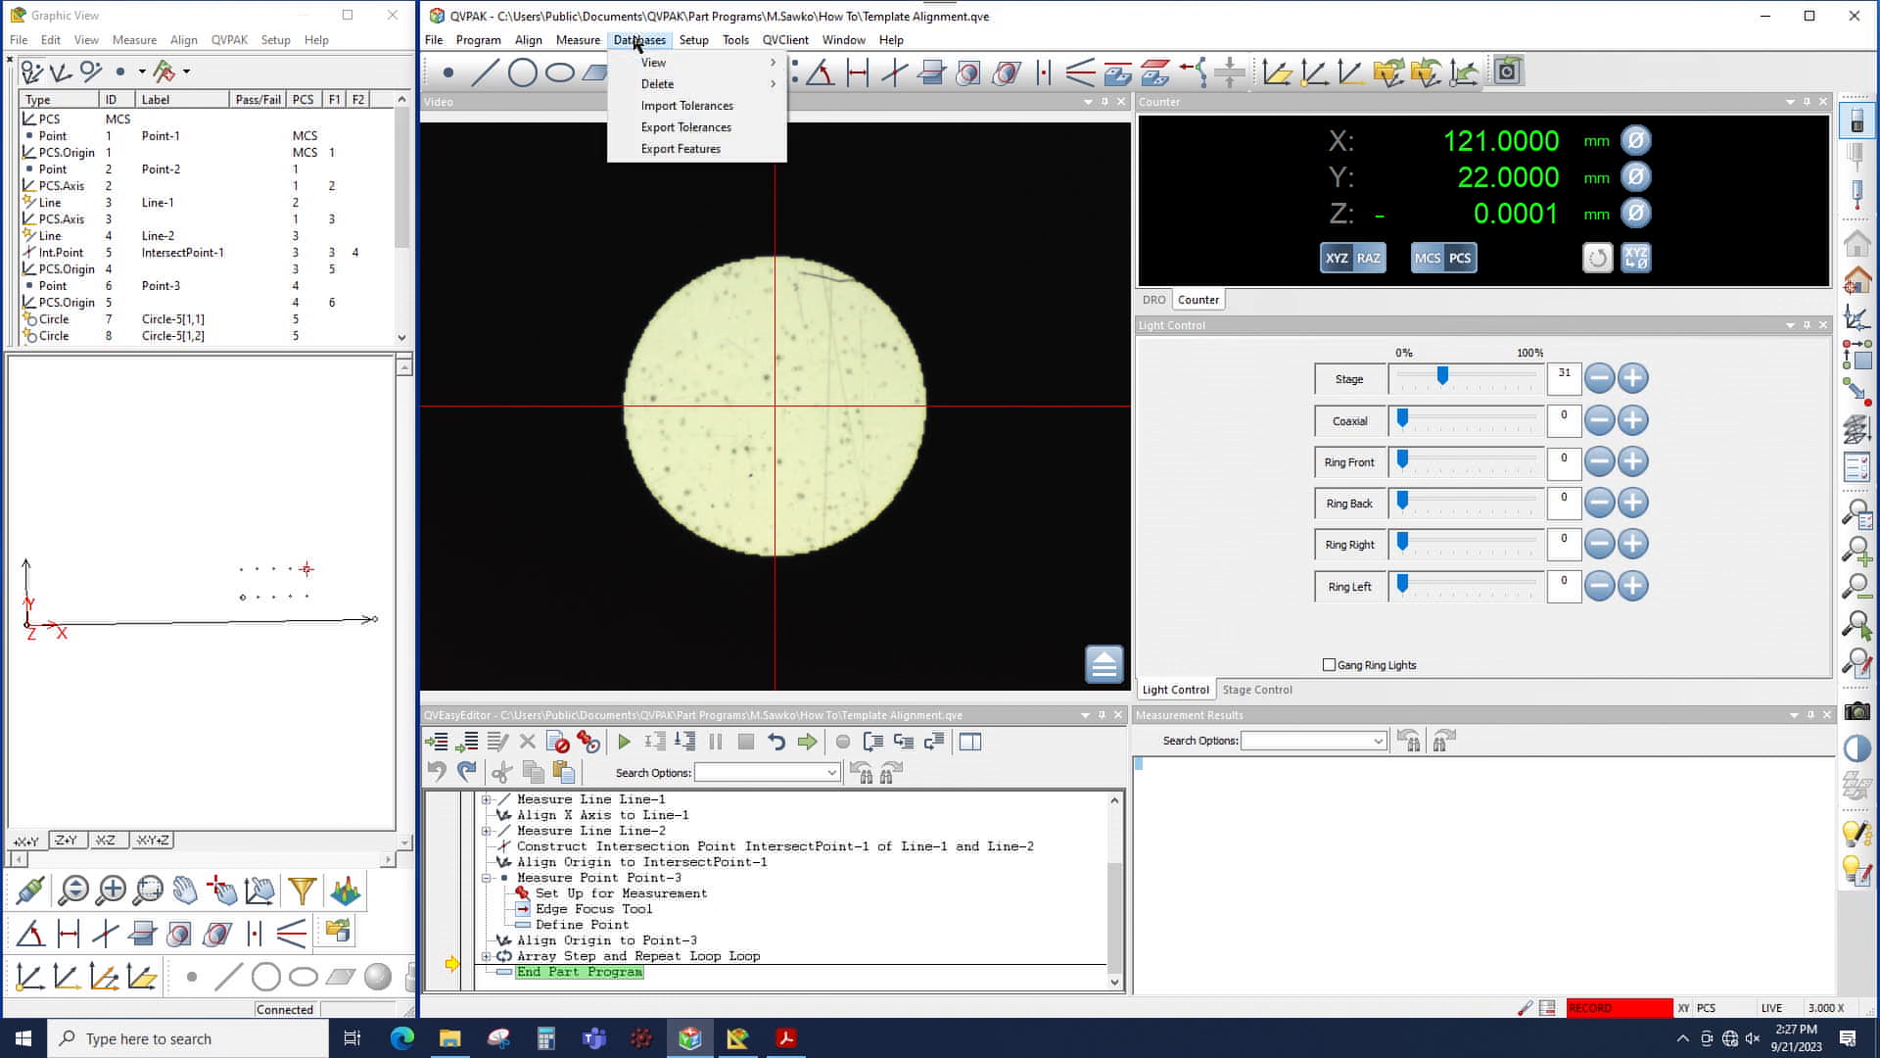
{"action": "left_click", "coordinate": [682, 147]}
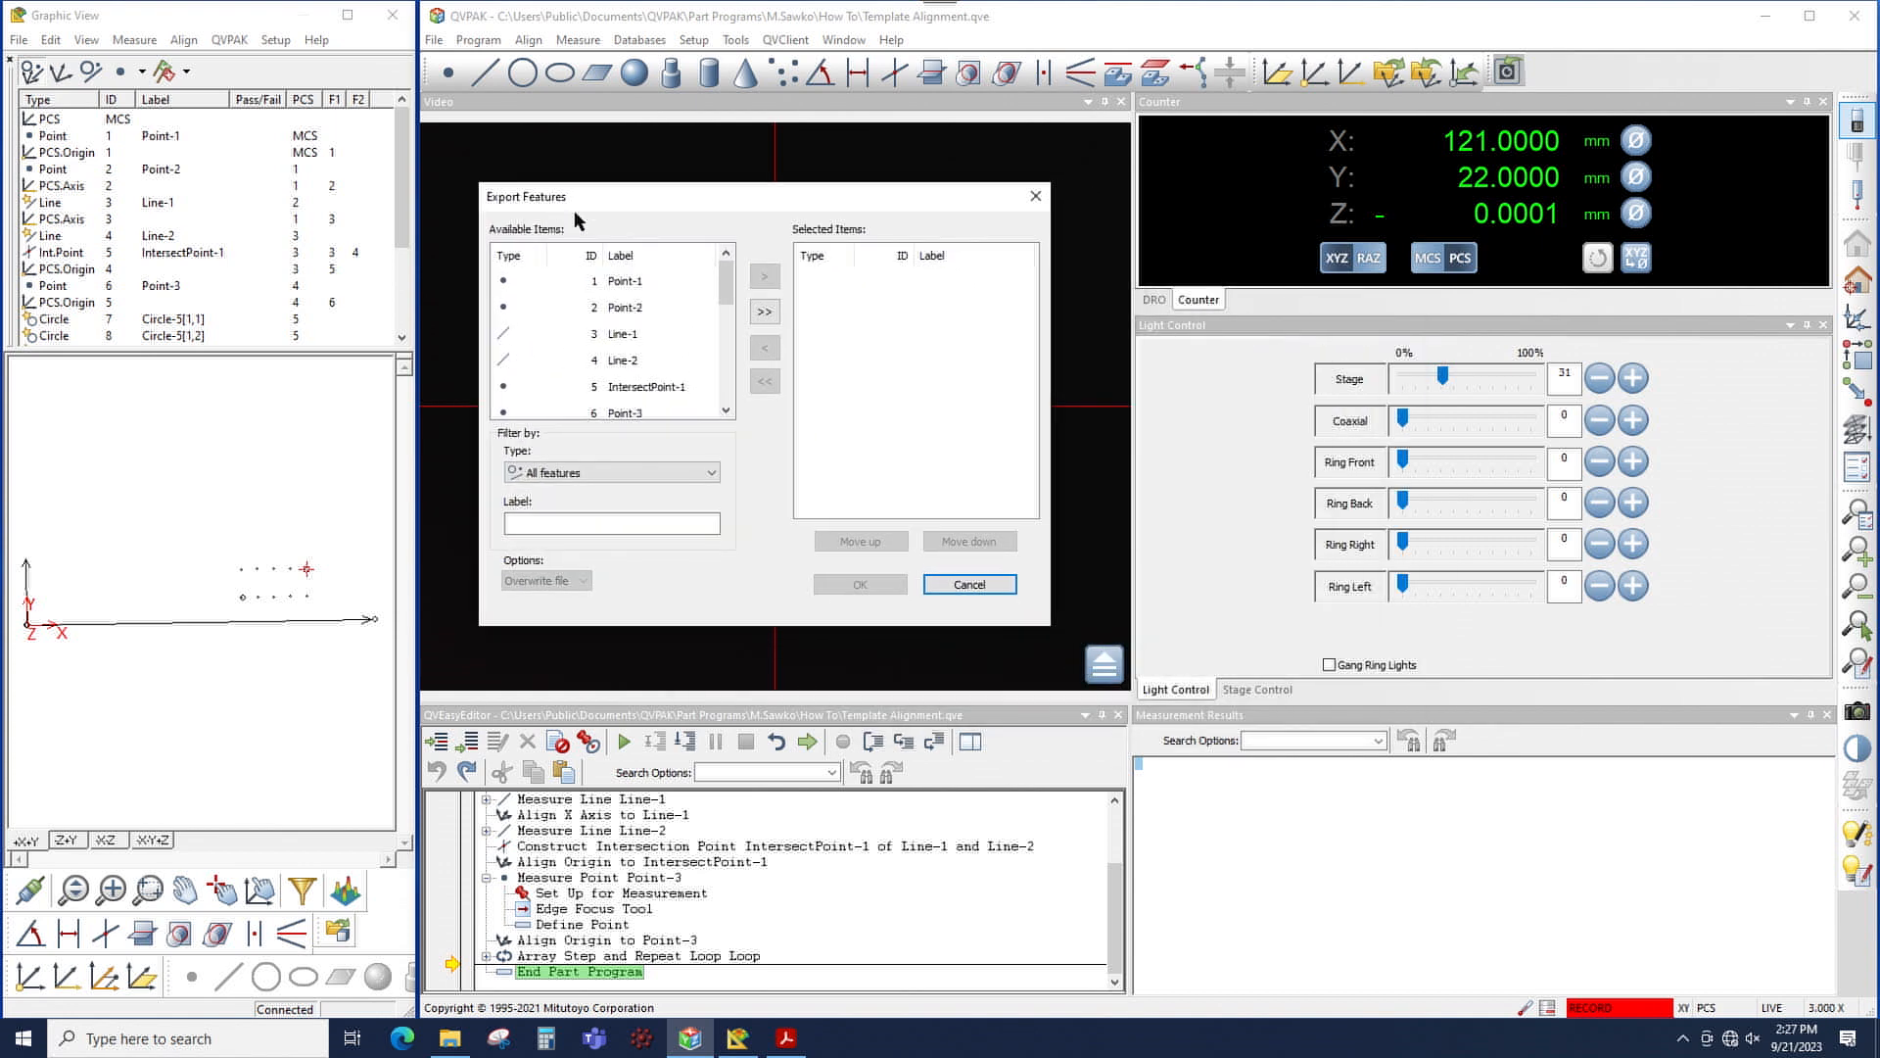
{"action": "mouse_move", "coordinate": [866, 302]}
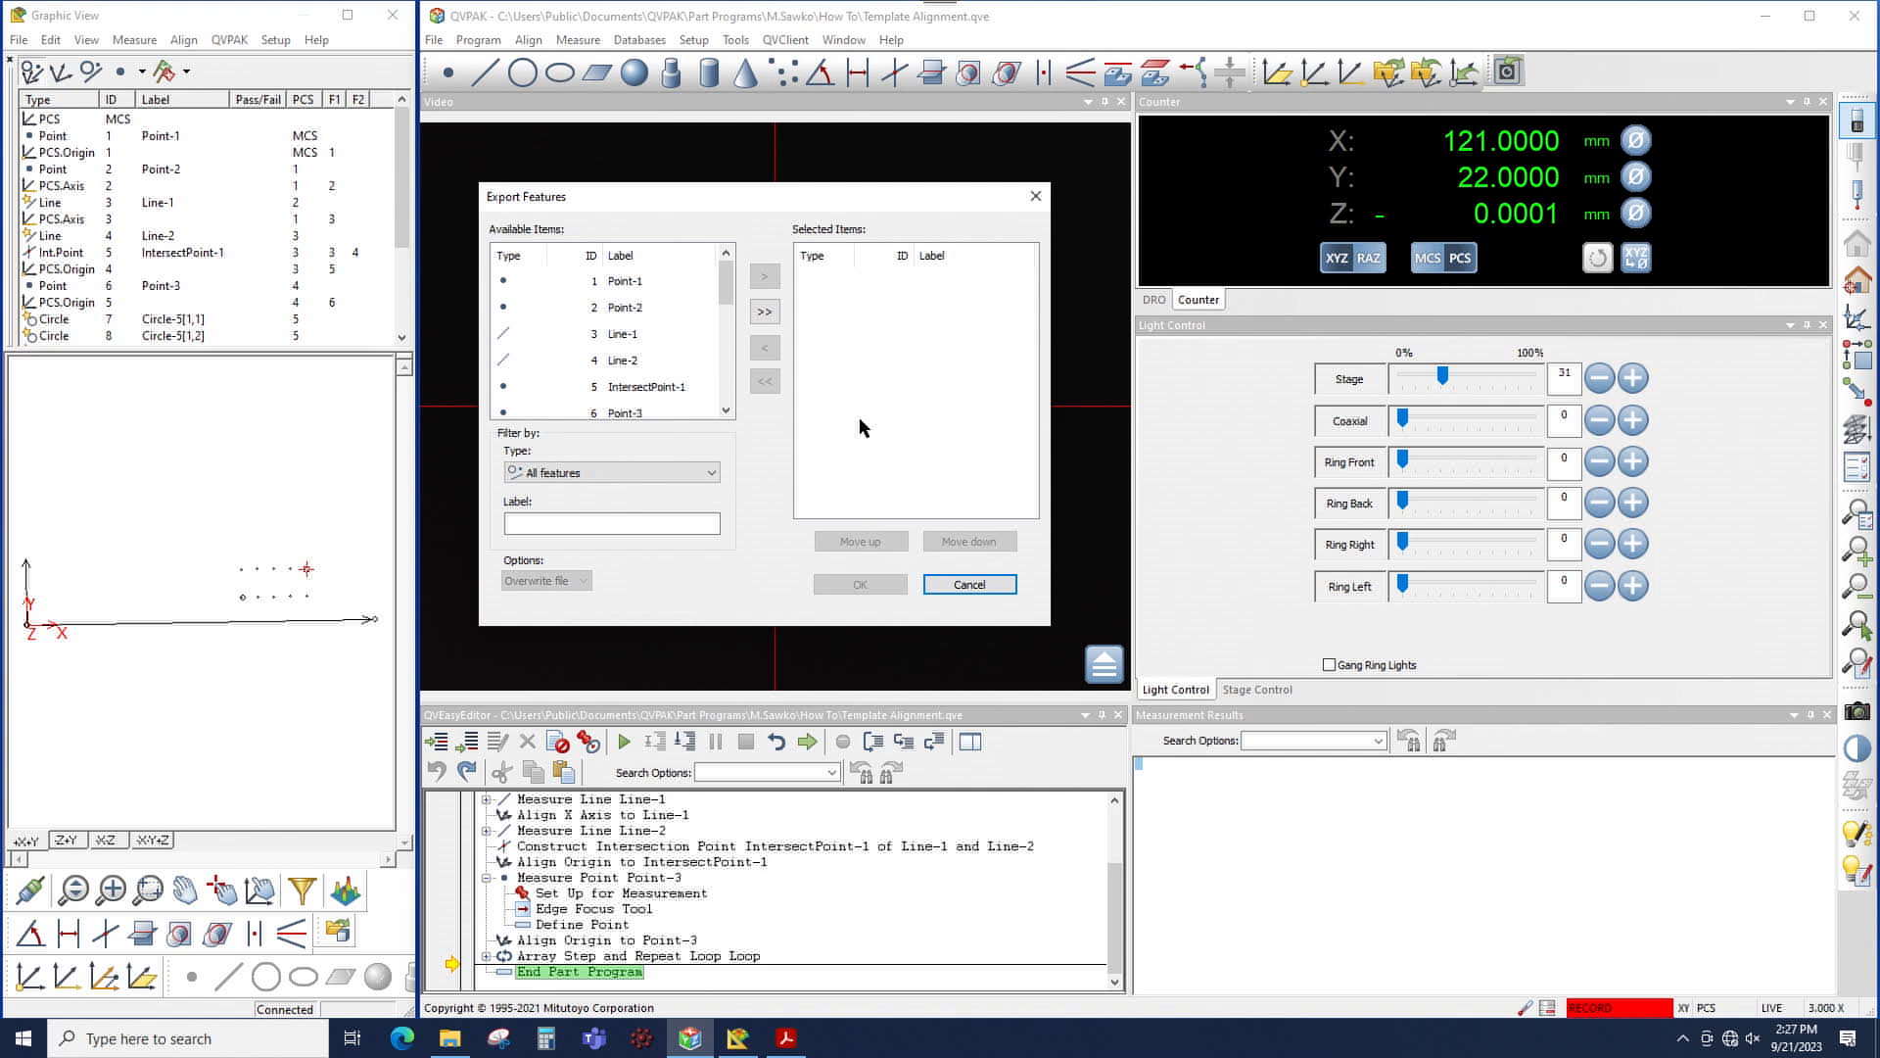
Filter to Circle type and move Circle-5[1,1] through [2,5] into Selected Items.
{"action": "left_click", "coordinate": [611, 472]}
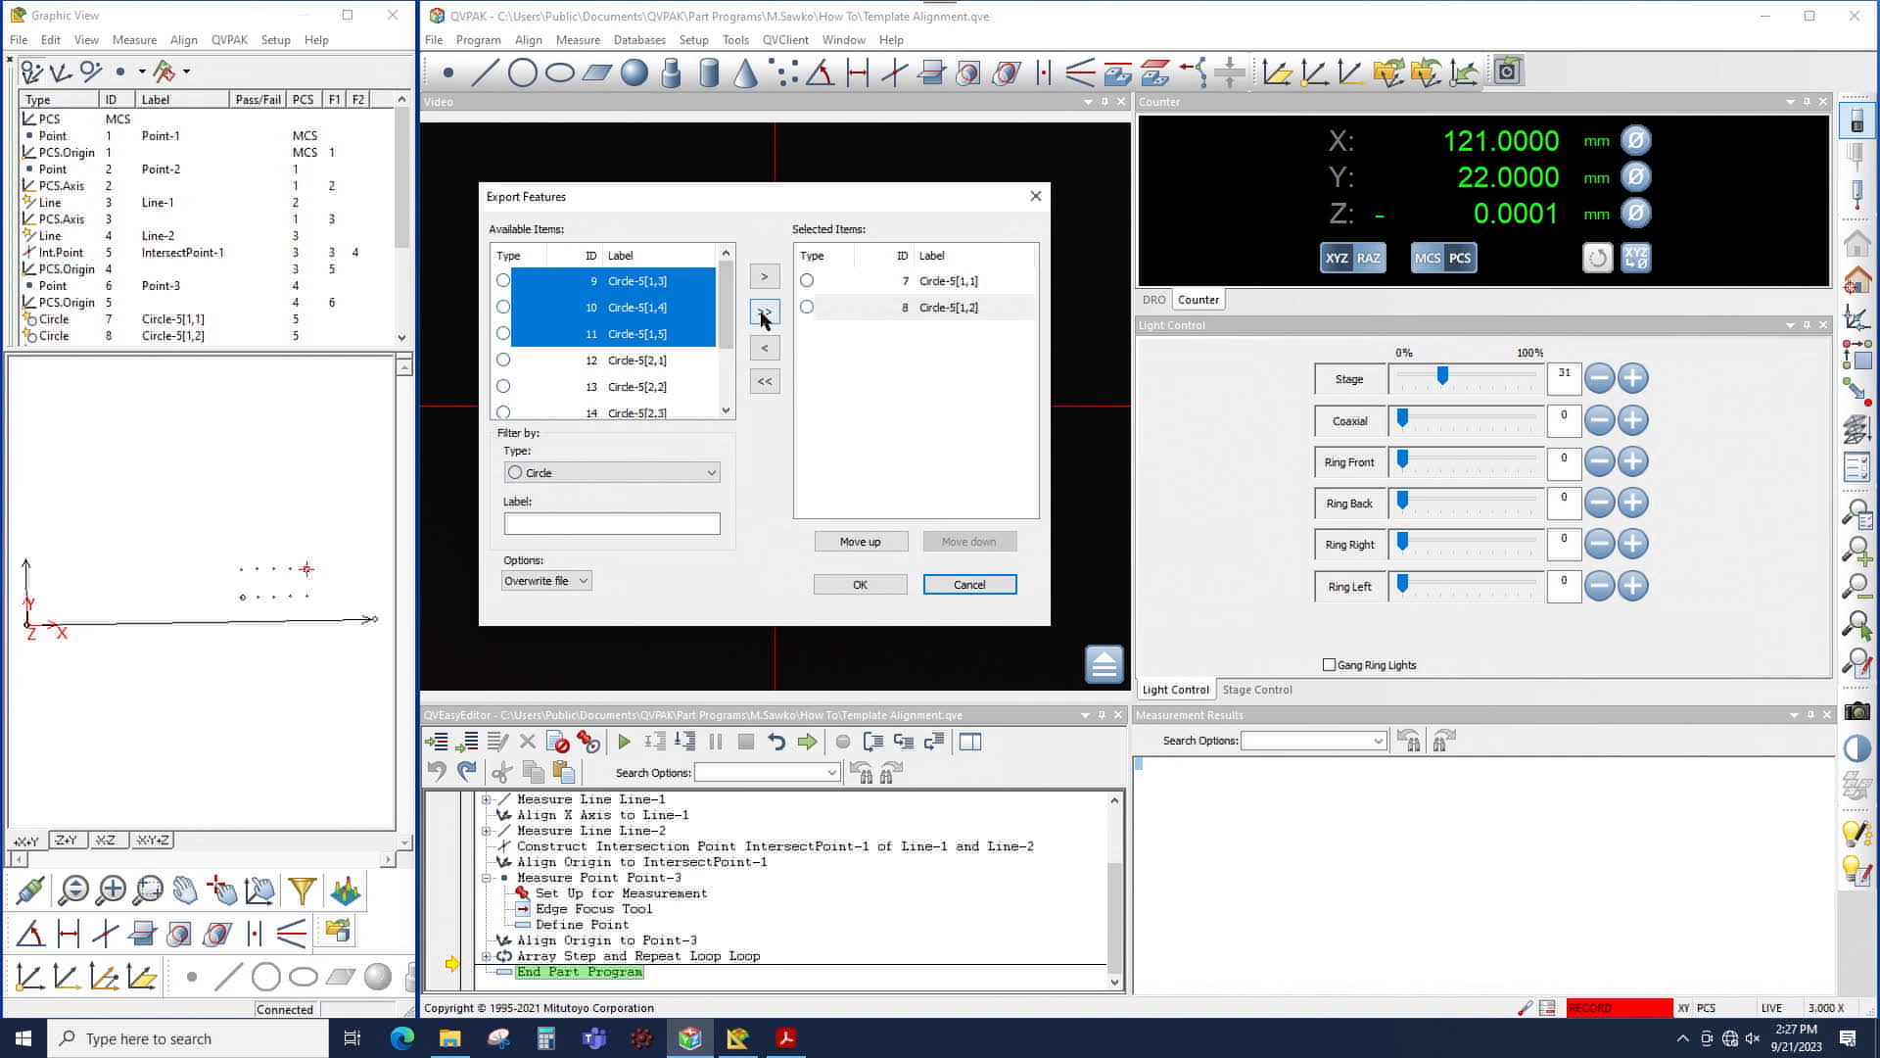
{"action": "left_click", "coordinate": [764, 312]}
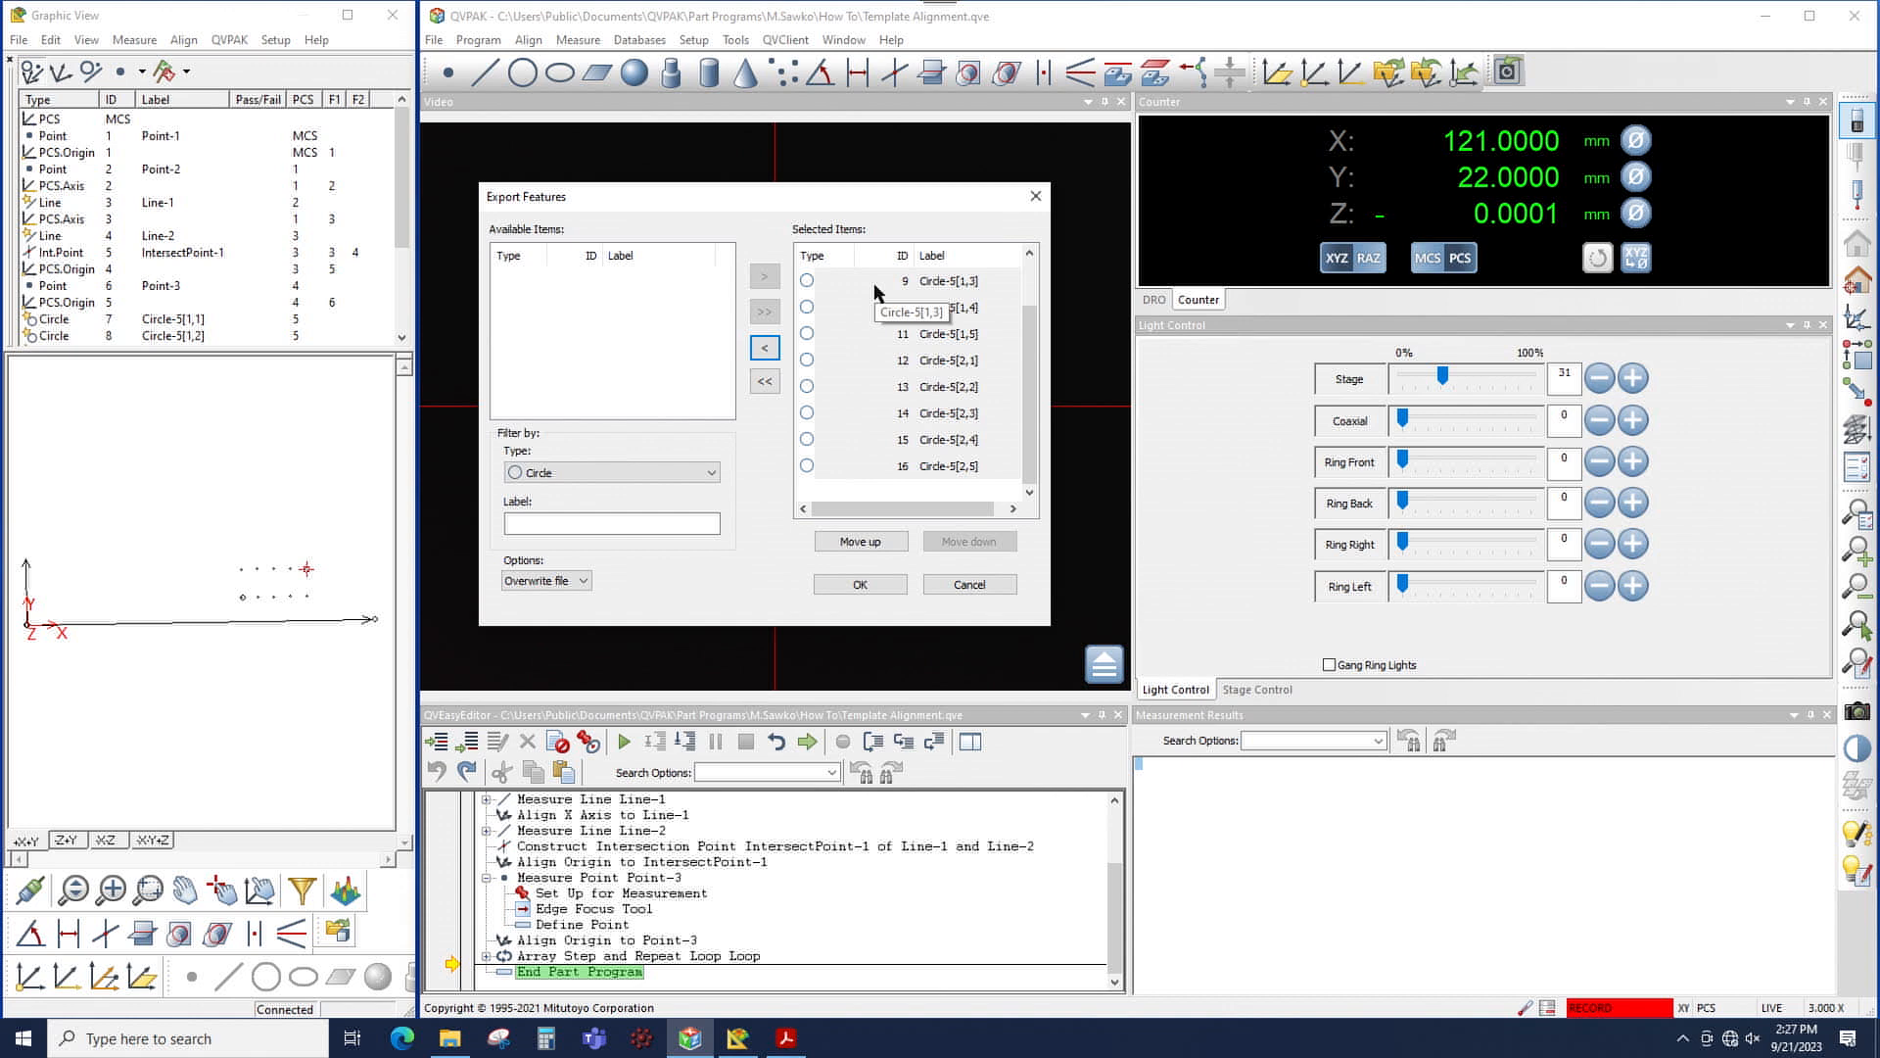
{"action": "mouse_move", "coordinate": [864, 378]}
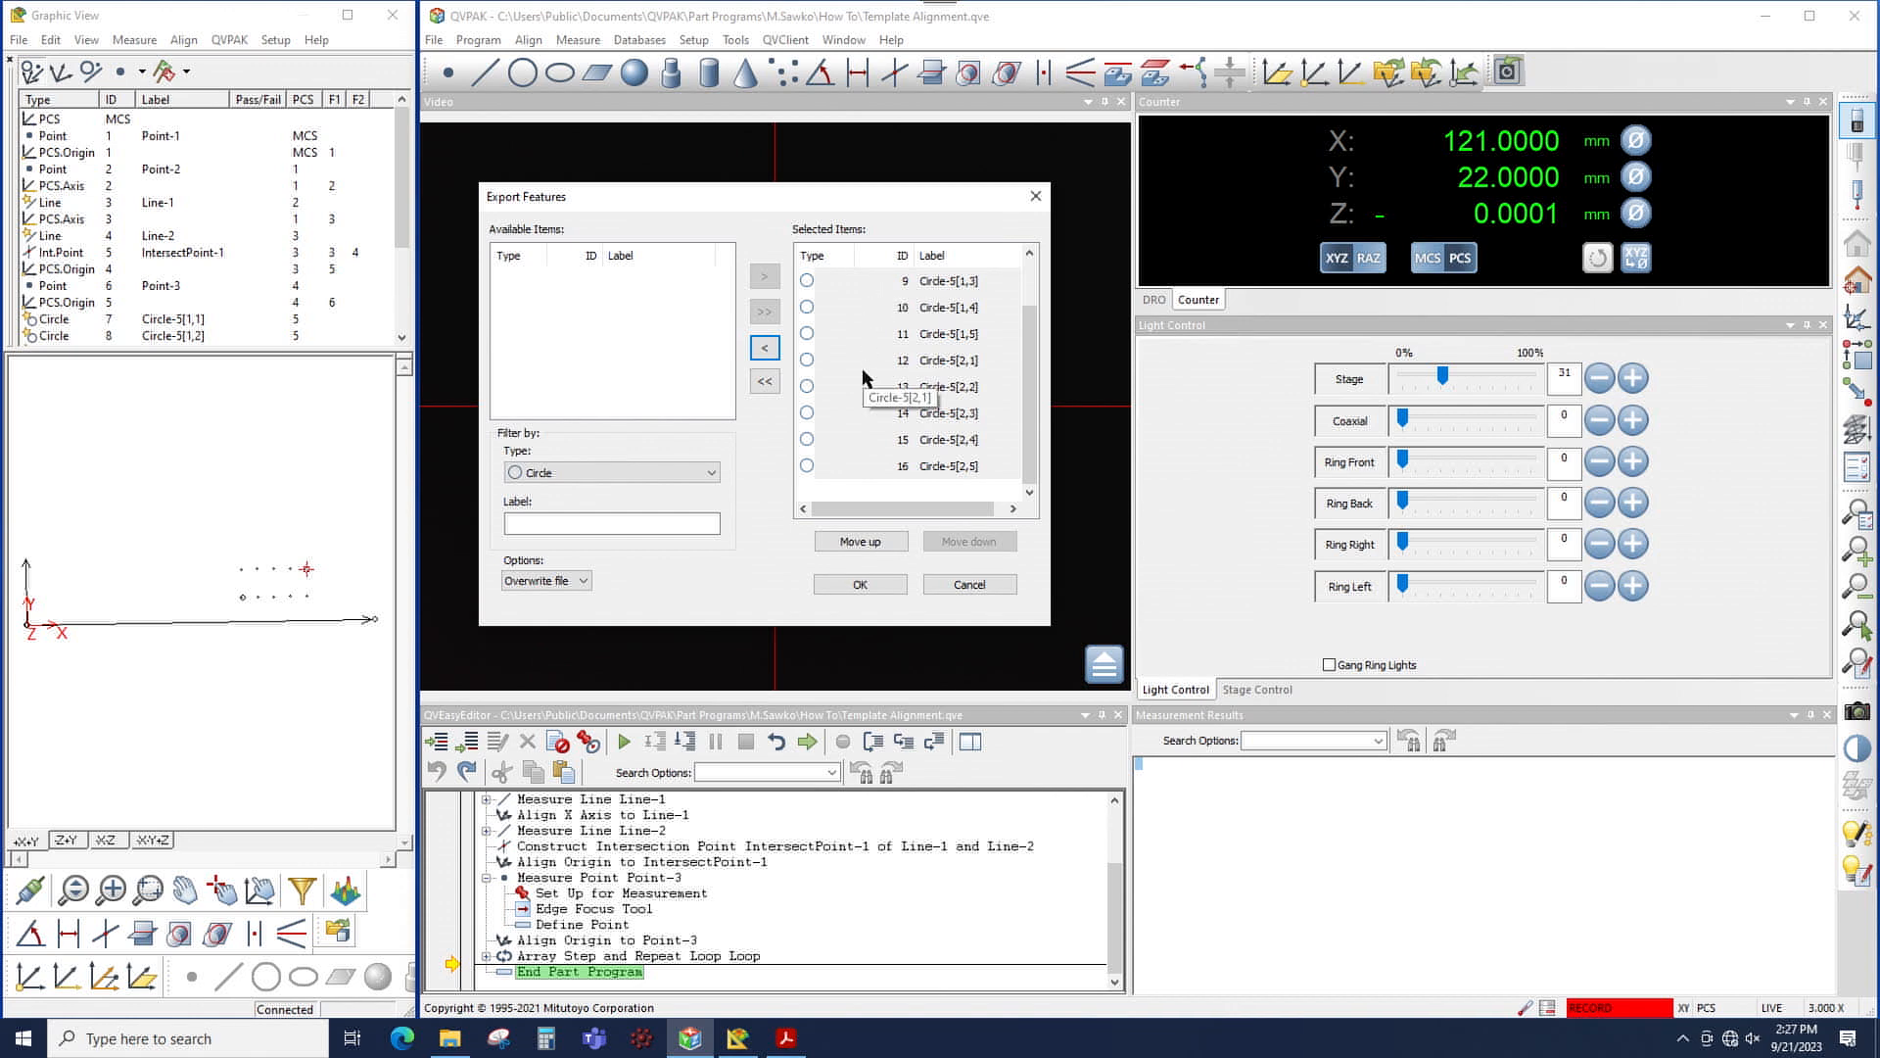
{"action": "mouse_move", "coordinate": [558, 617]}
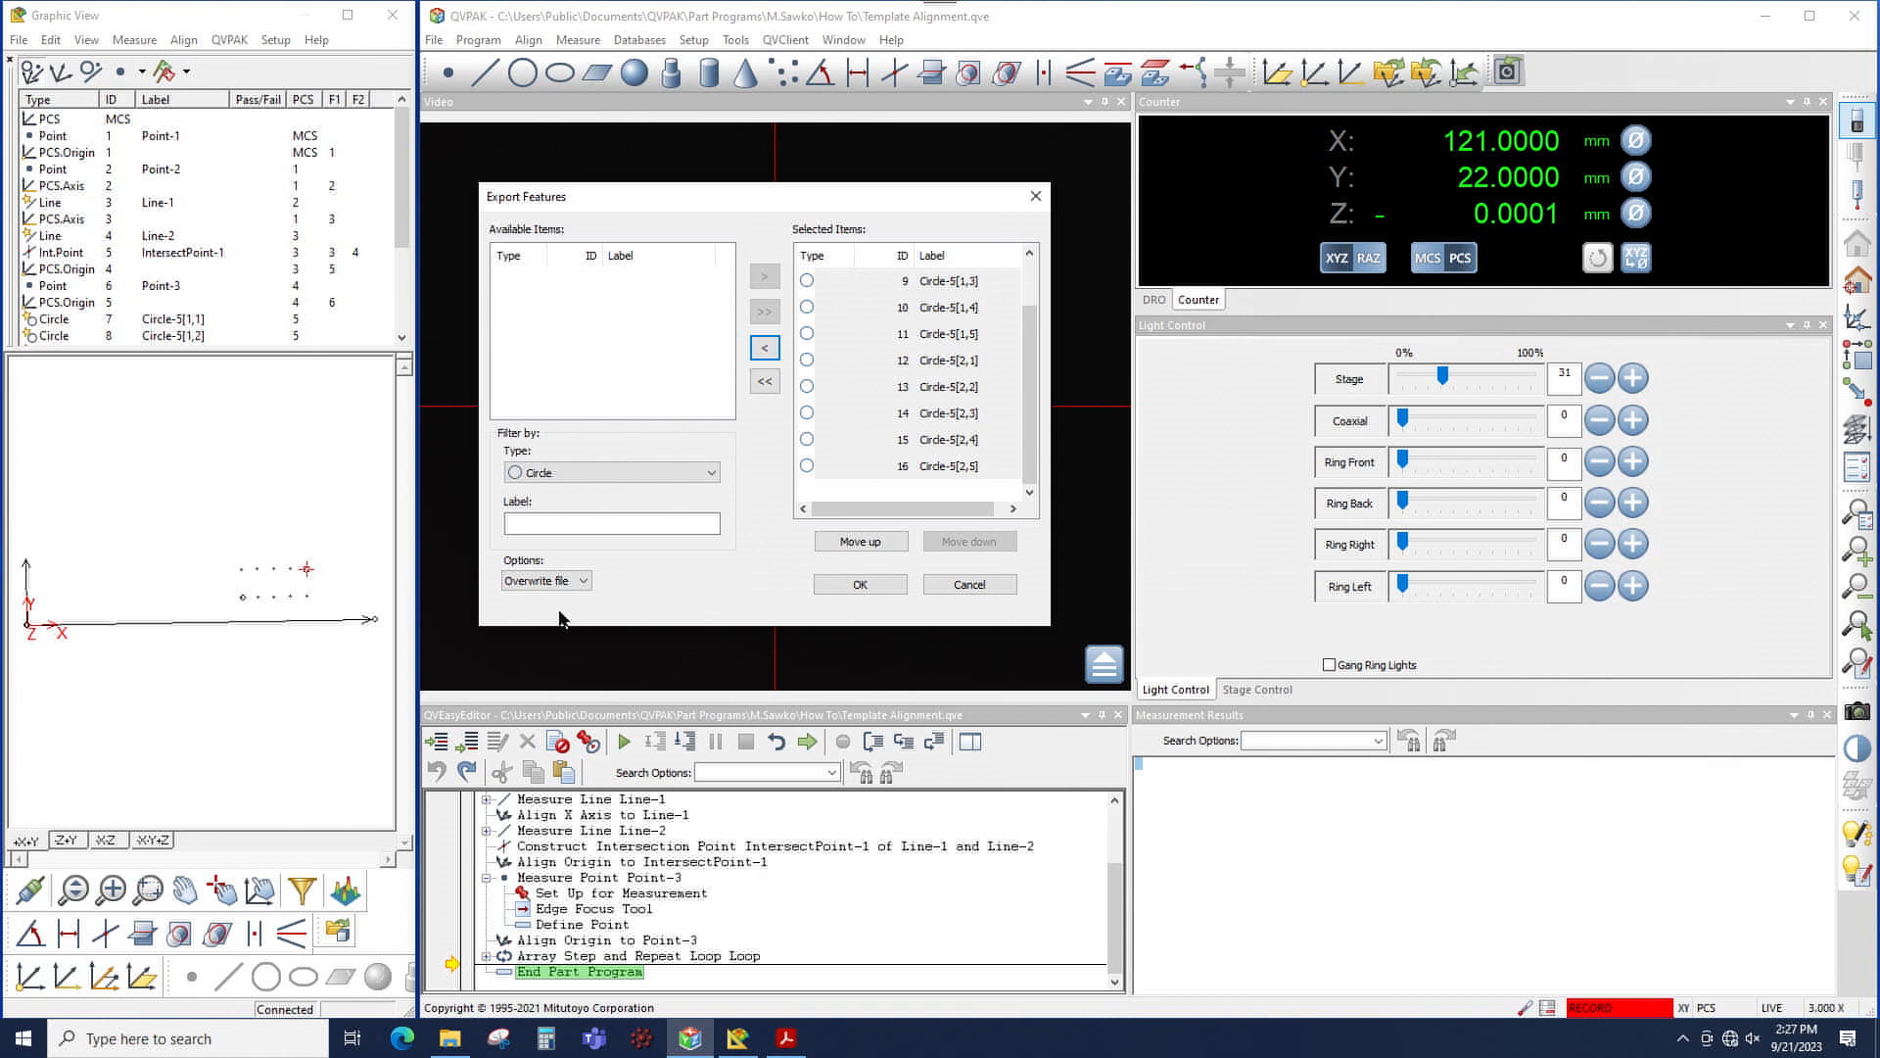
Keep the Overwrite file option and confirm the circle export selection.
{"action": "left_click", "coordinate": [589, 580]}
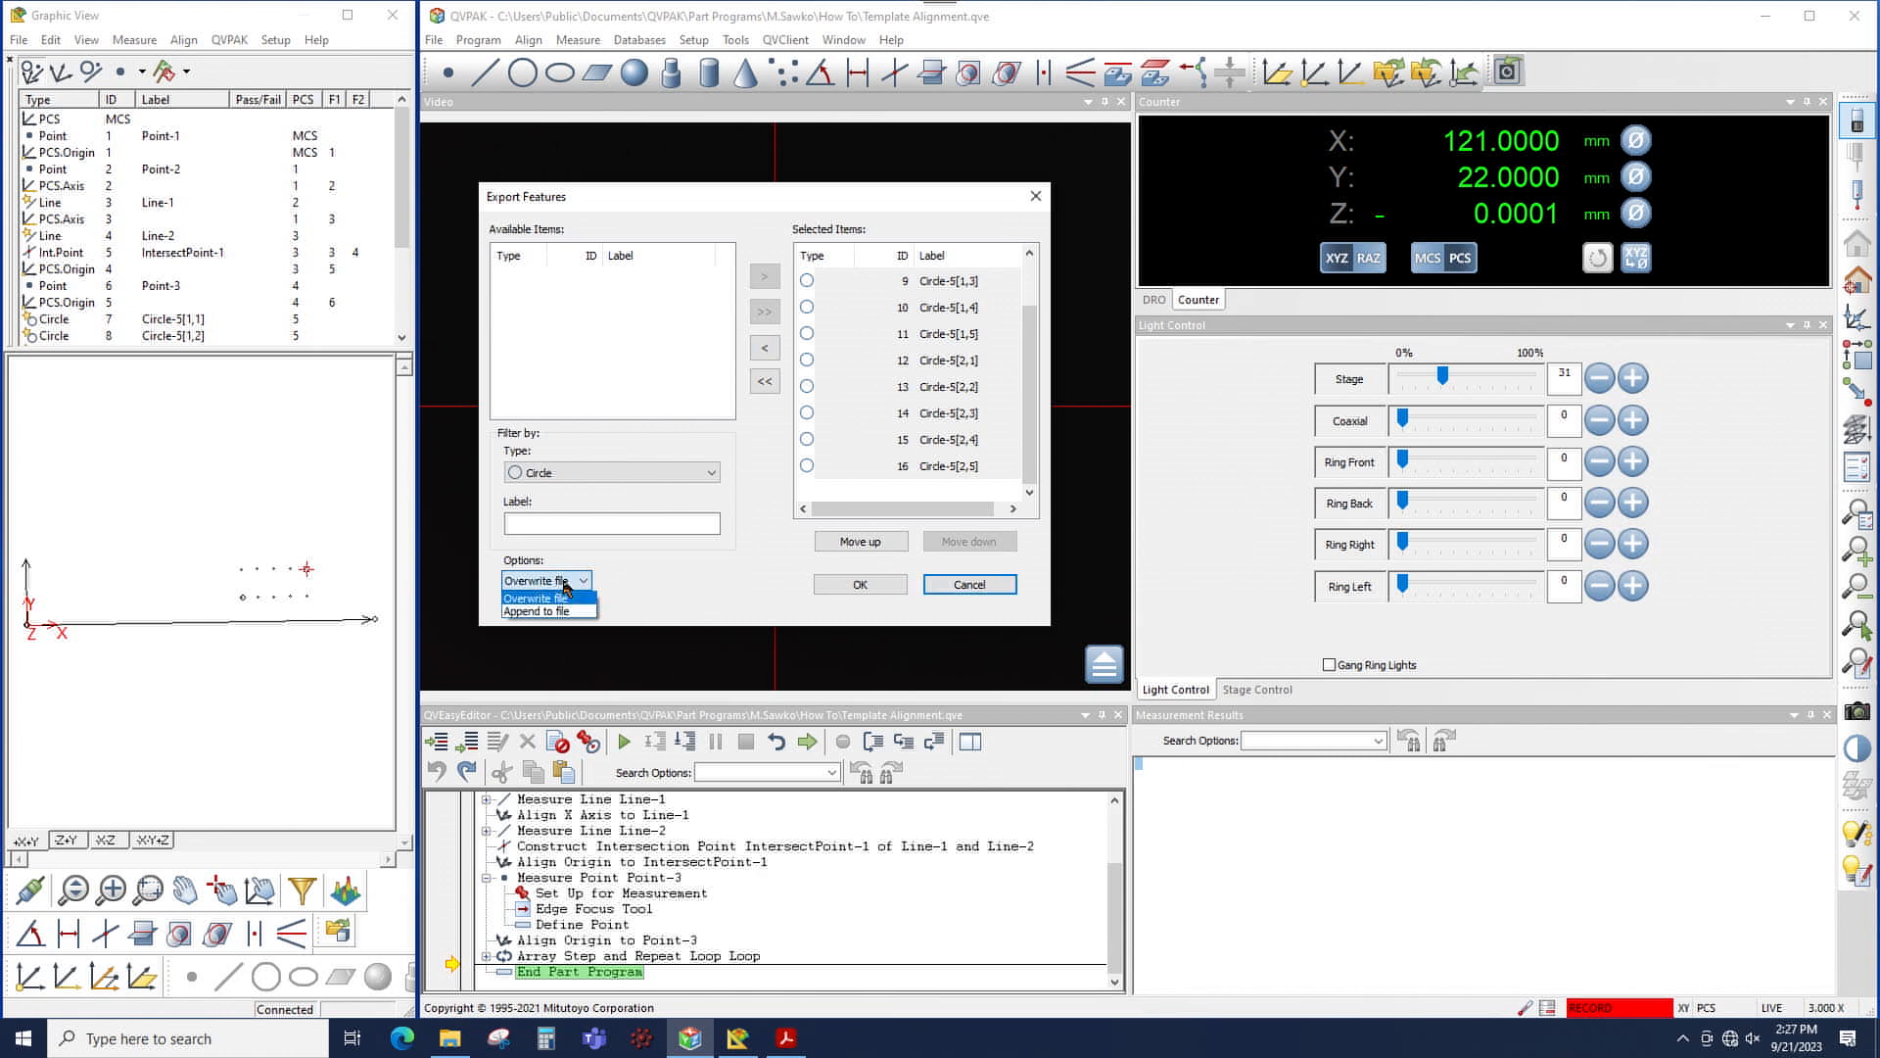
{"action": "mouse_move", "coordinate": [537, 611]}
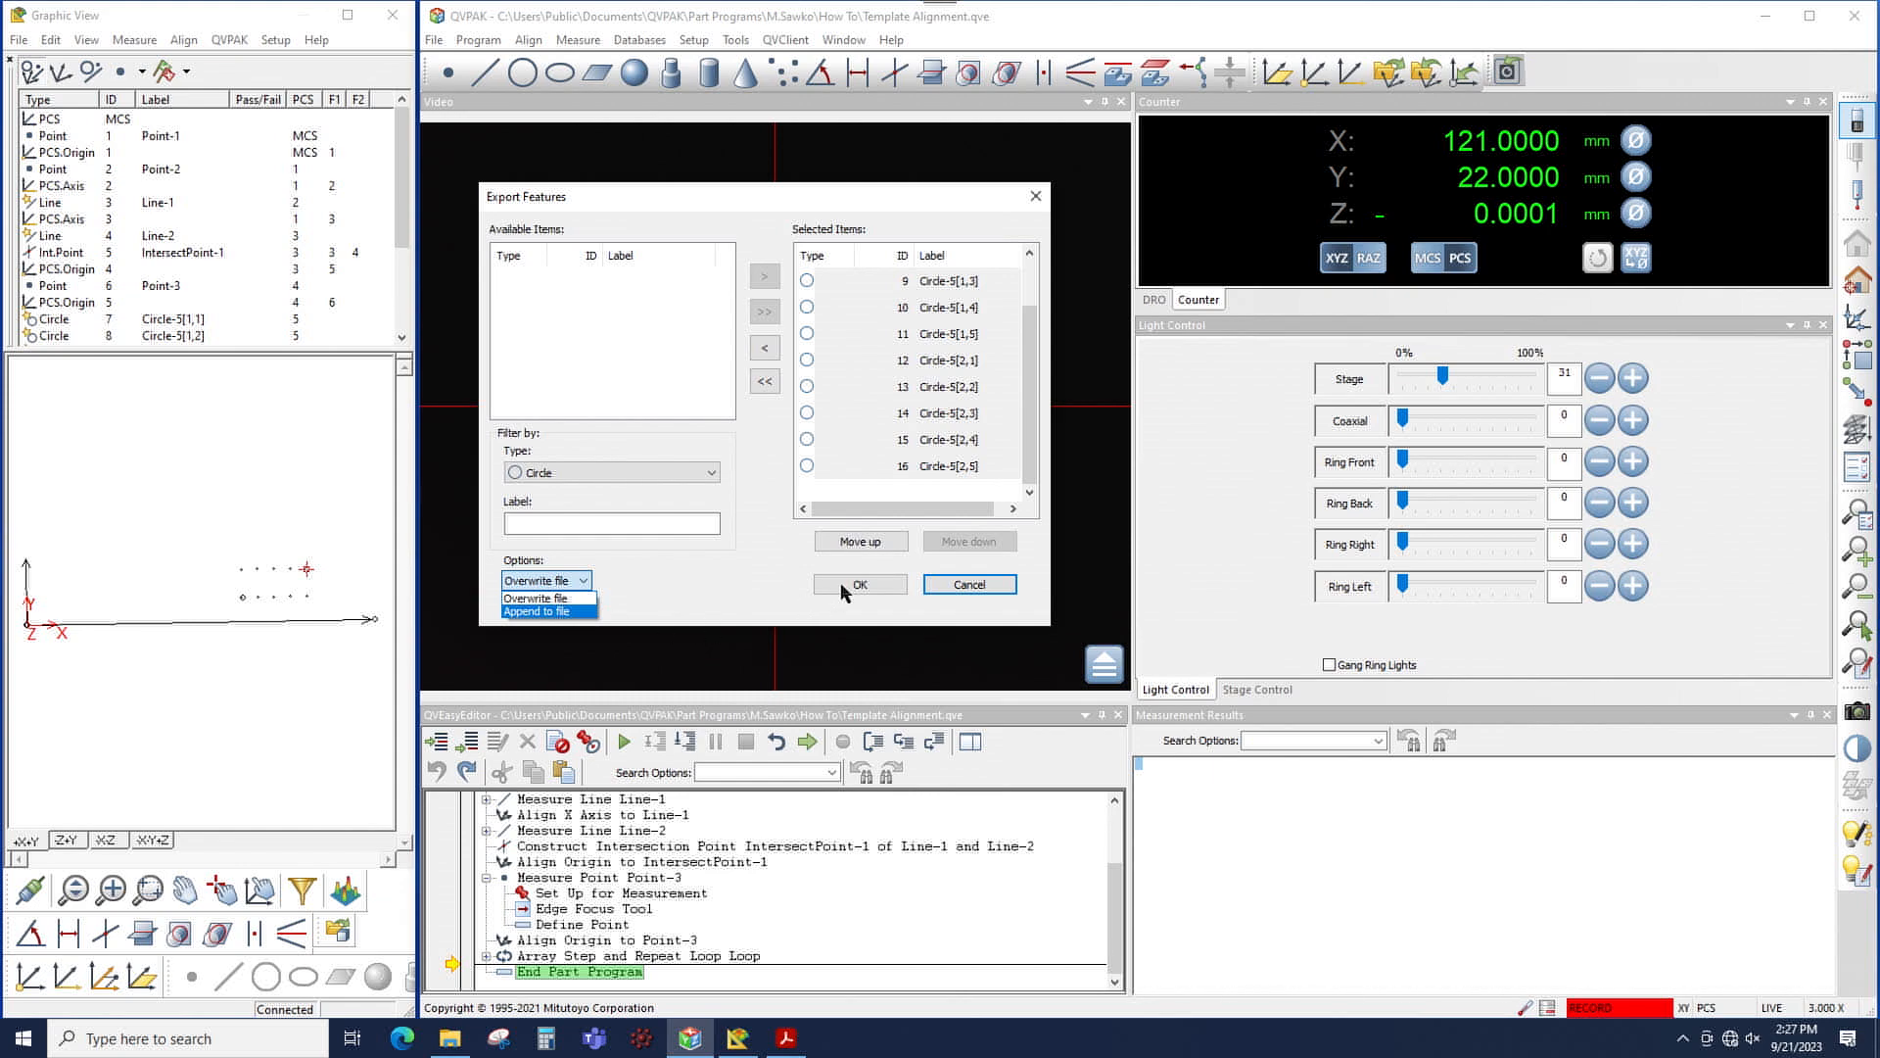
{"action": "left_click", "coordinate": [858, 583]}
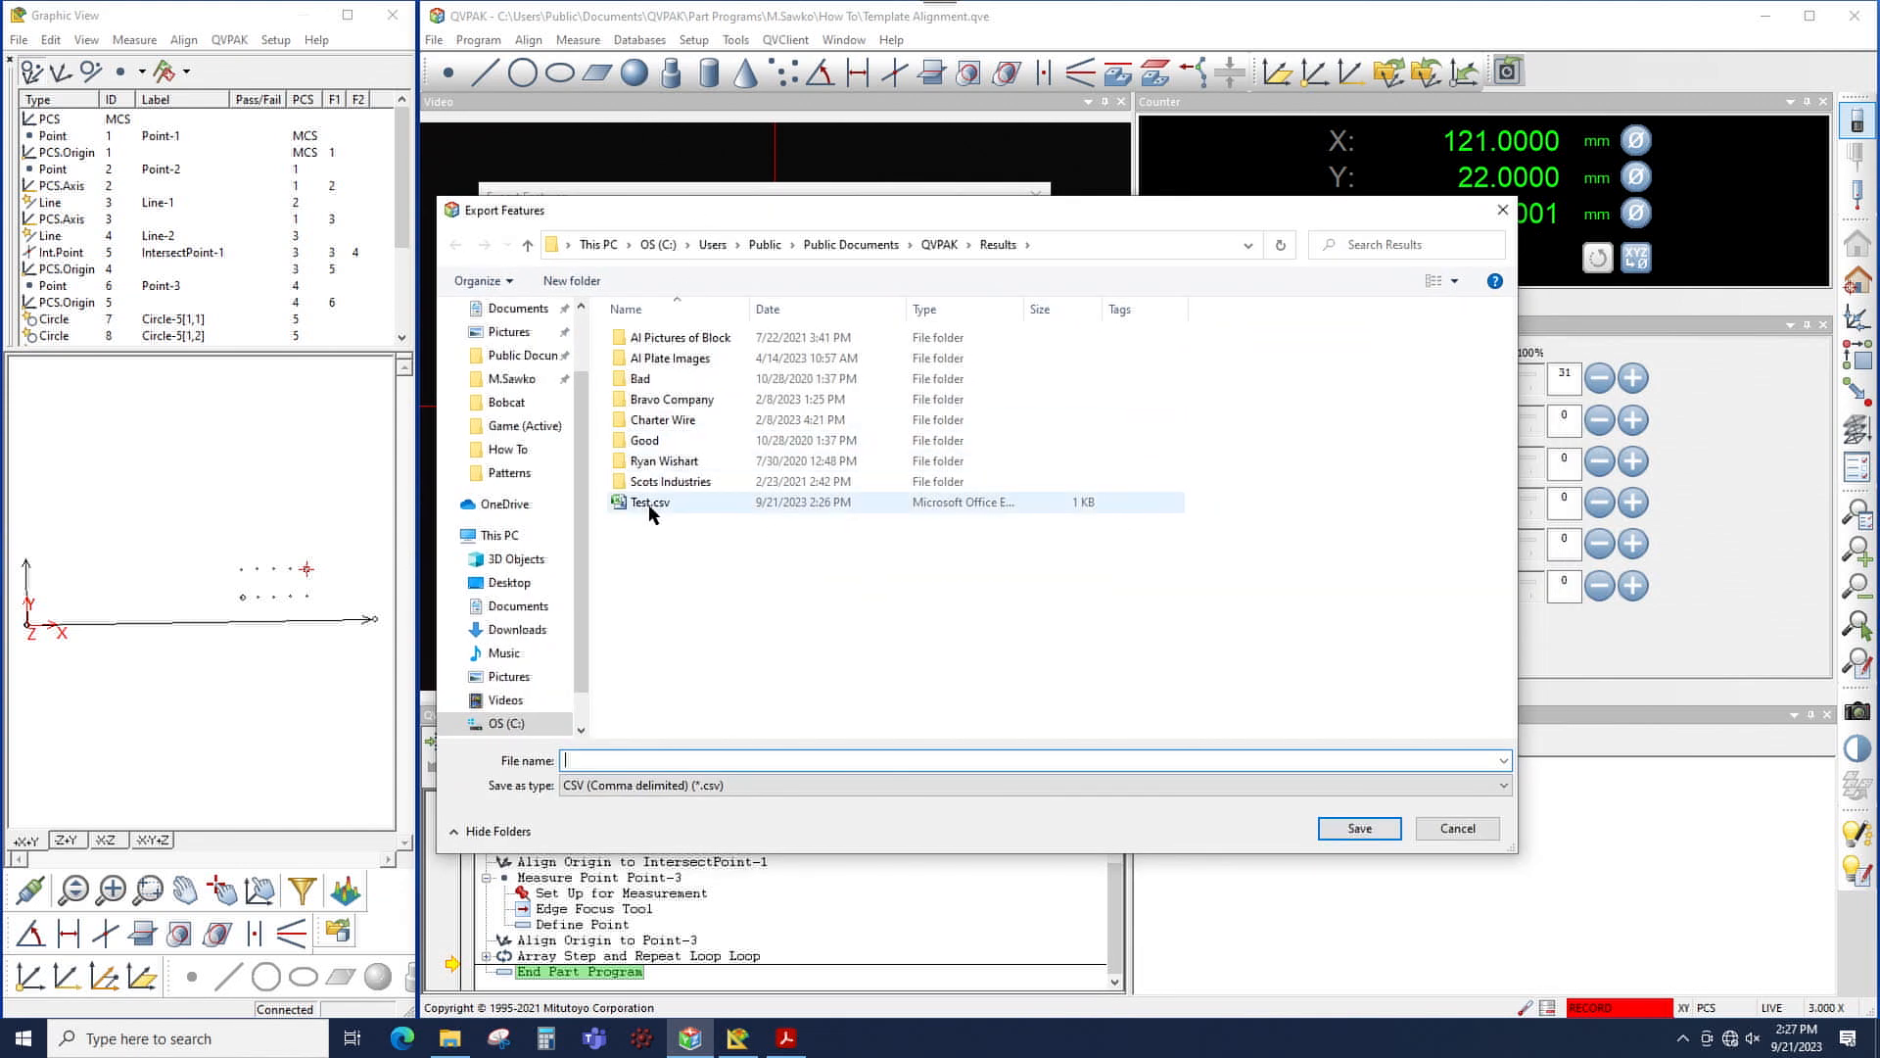
Save the export to Test.csv in the Results folder, replacing the existing file.
{"action": "left_click", "coordinate": [650, 502]}
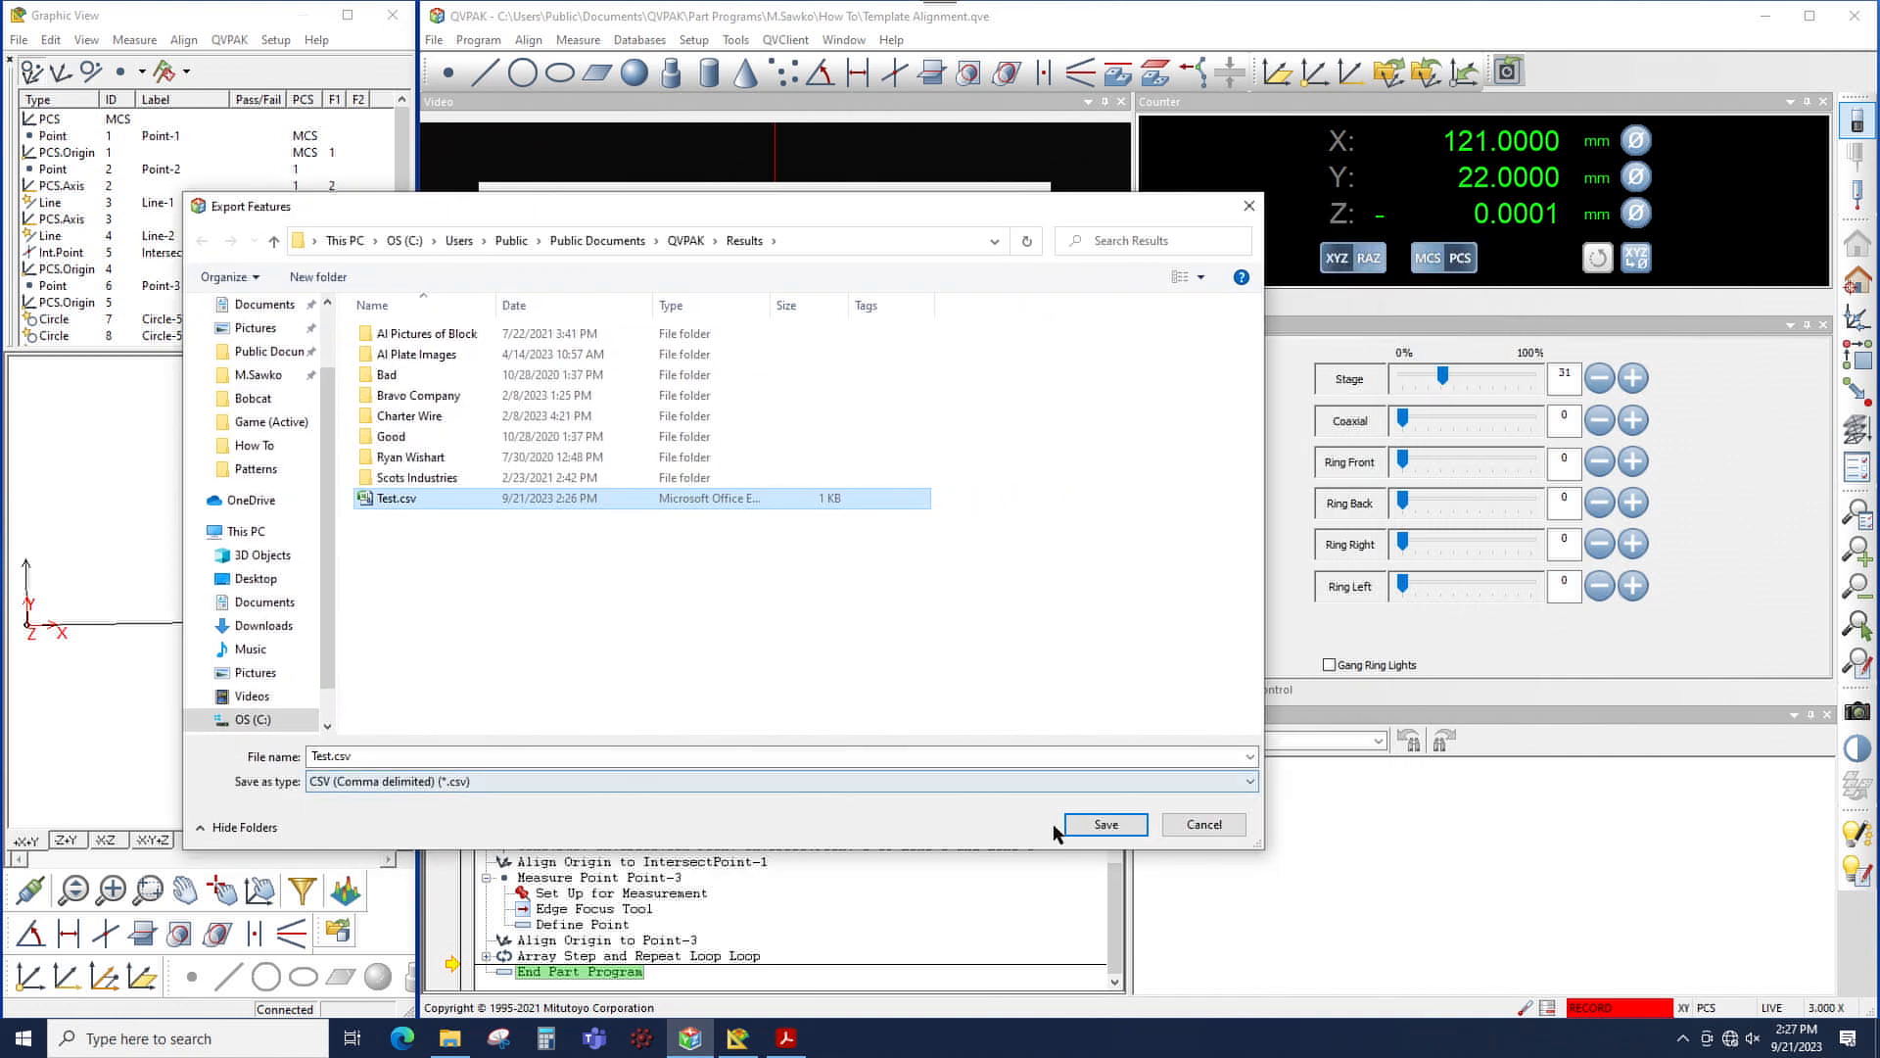
{"action": "left_click", "coordinate": [1099, 825]}
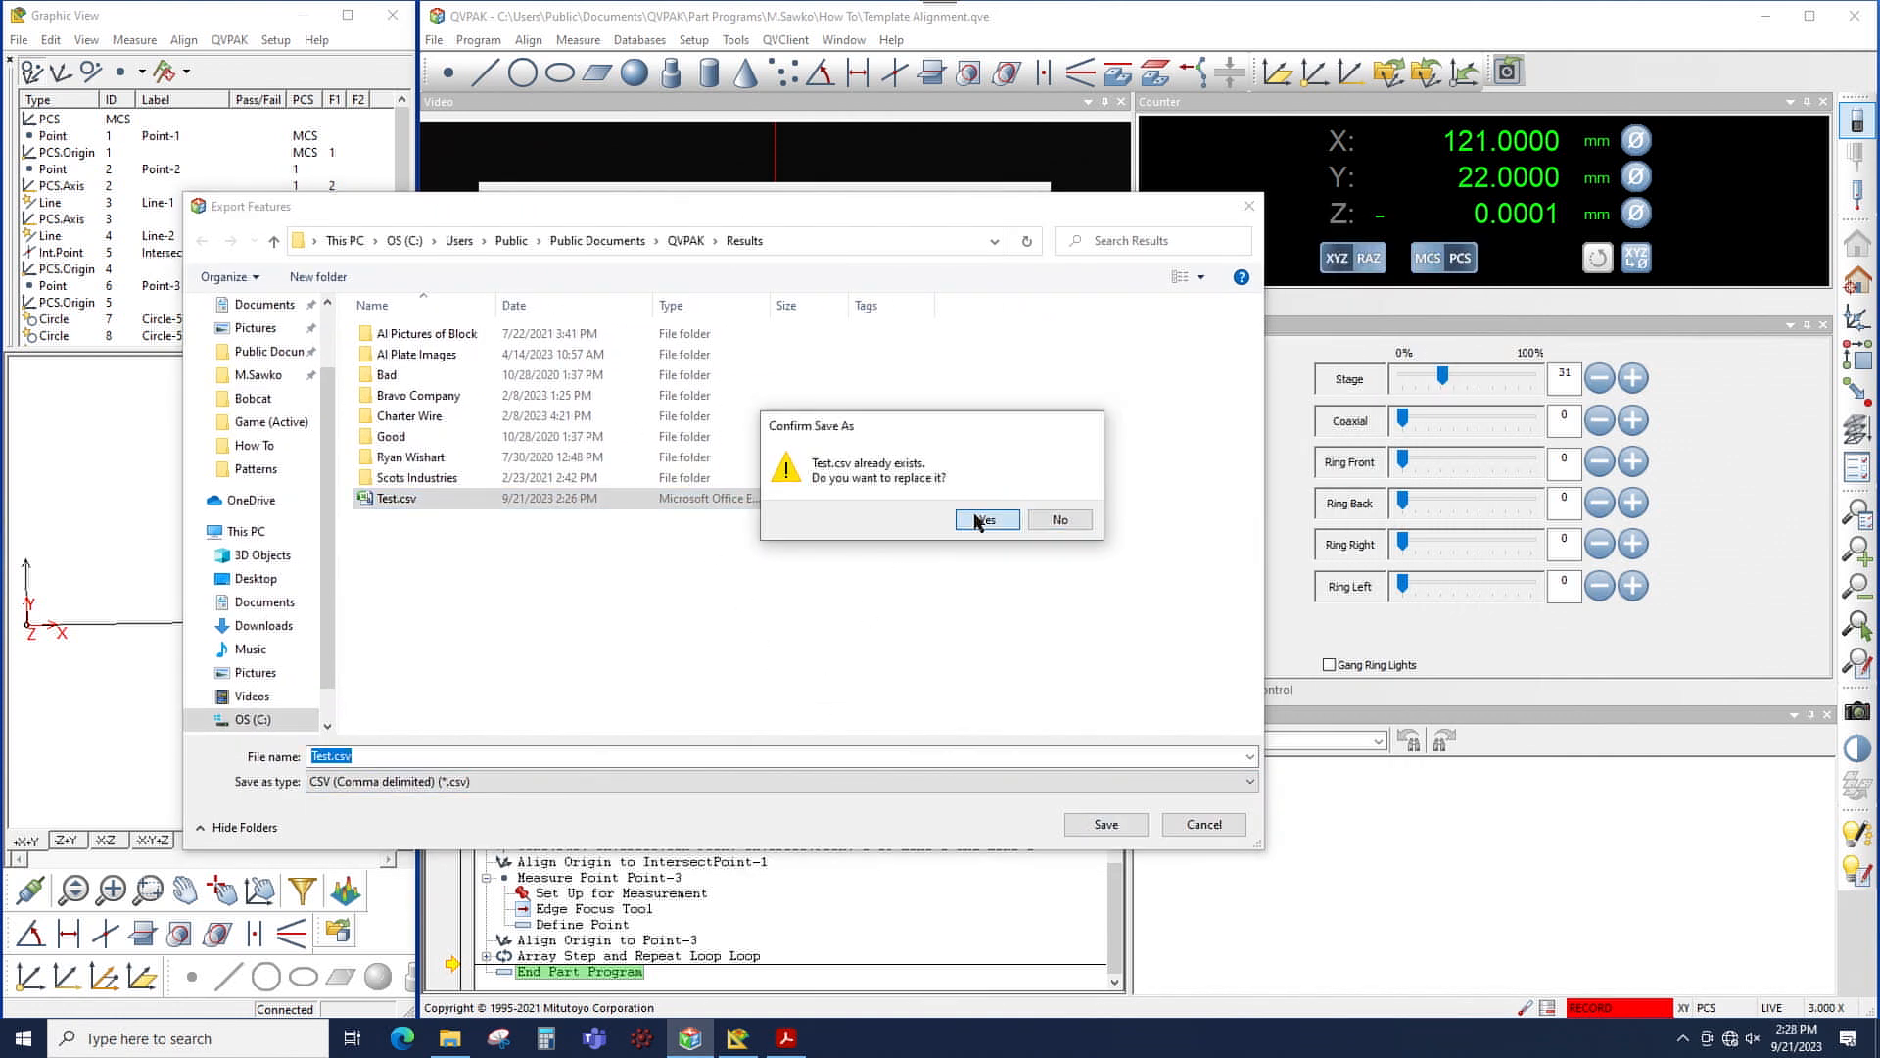
{"action": "left_click", "coordinate": [985, 519]}
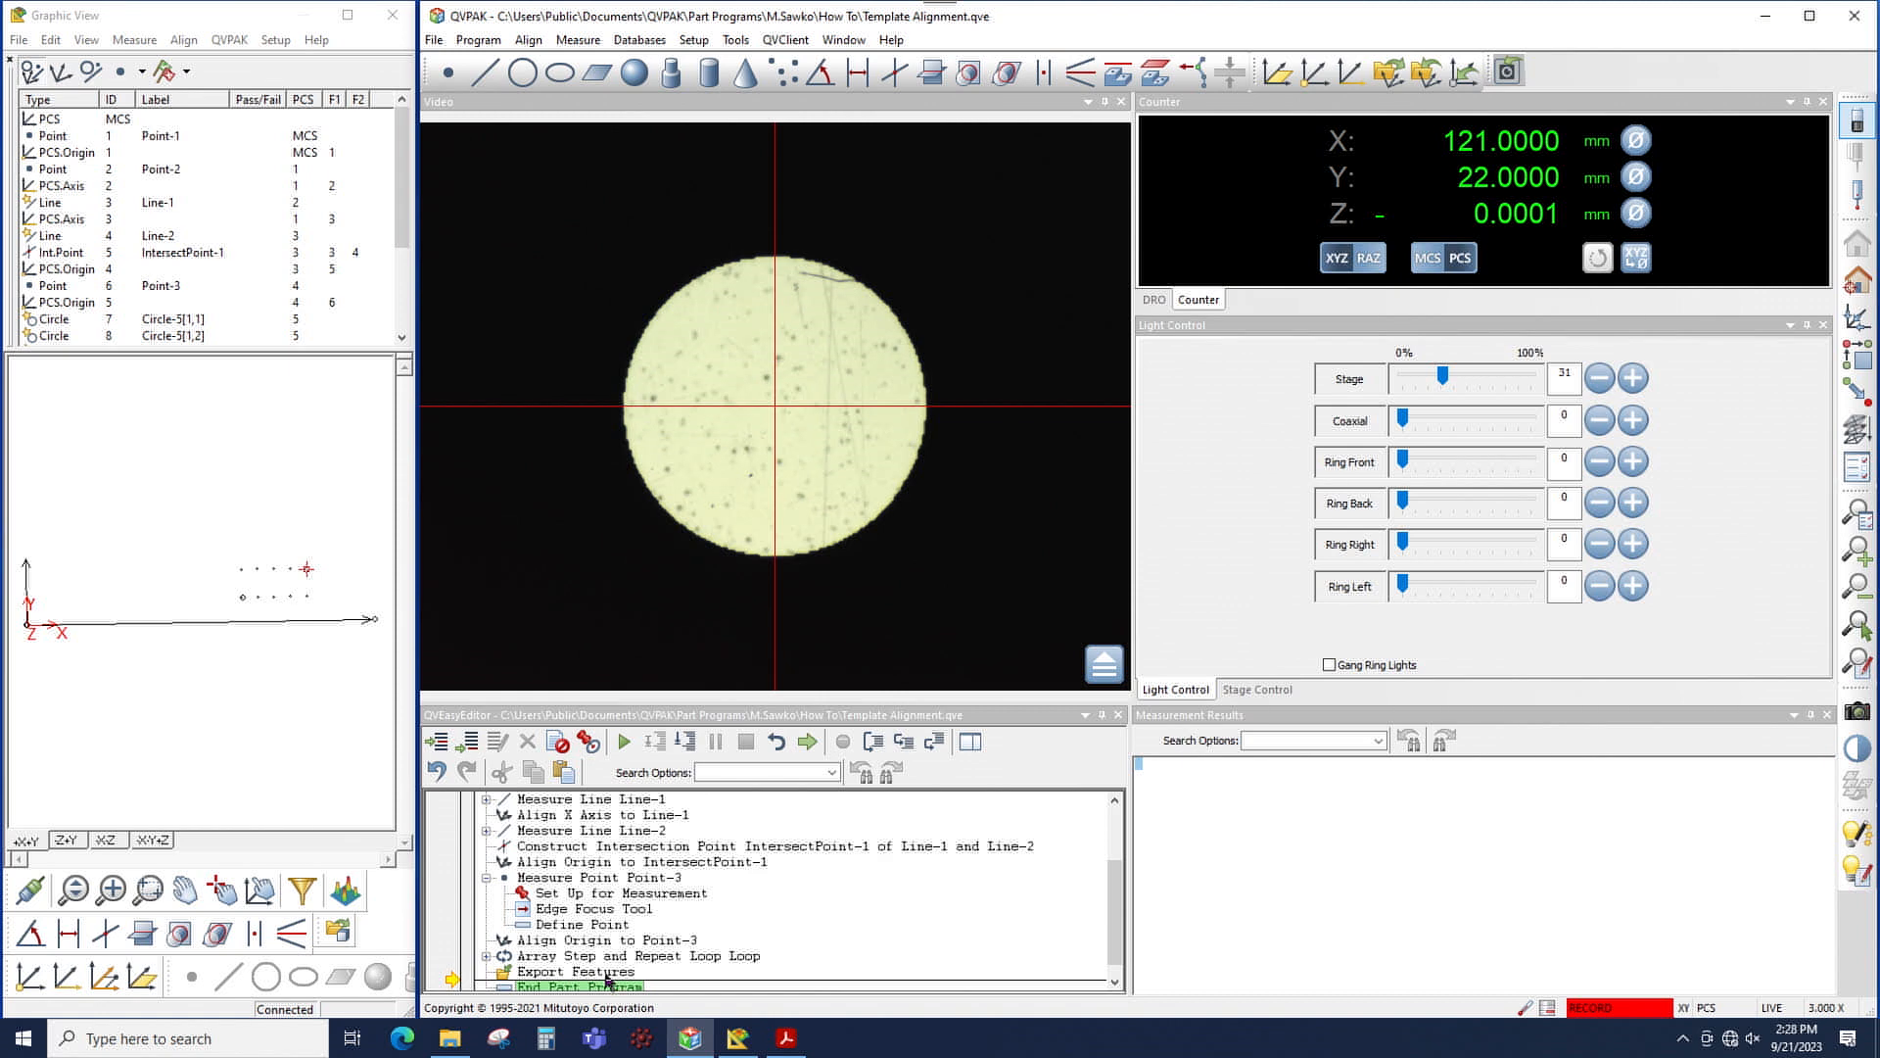